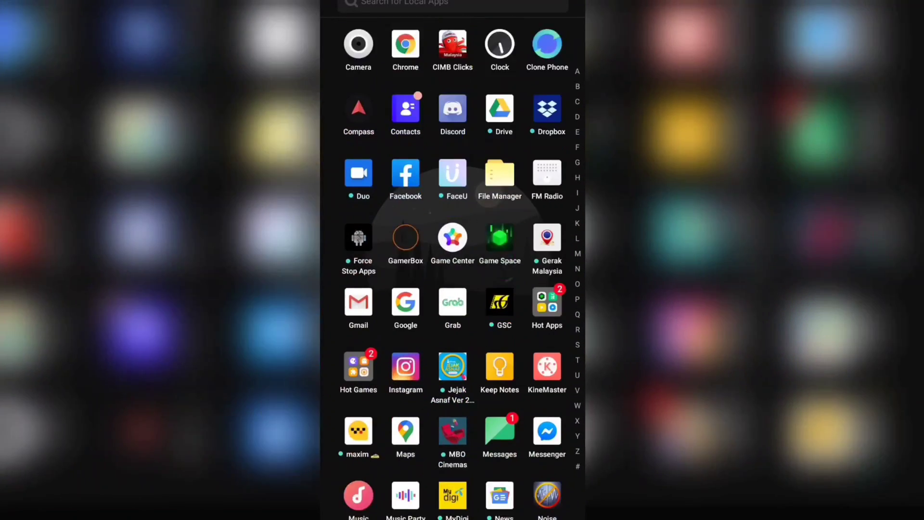
Step: Scroll down the app drawer to find the GamerBox app
{"action": "scroll", "scroll_direction": "down", "scroll_amount": 3}
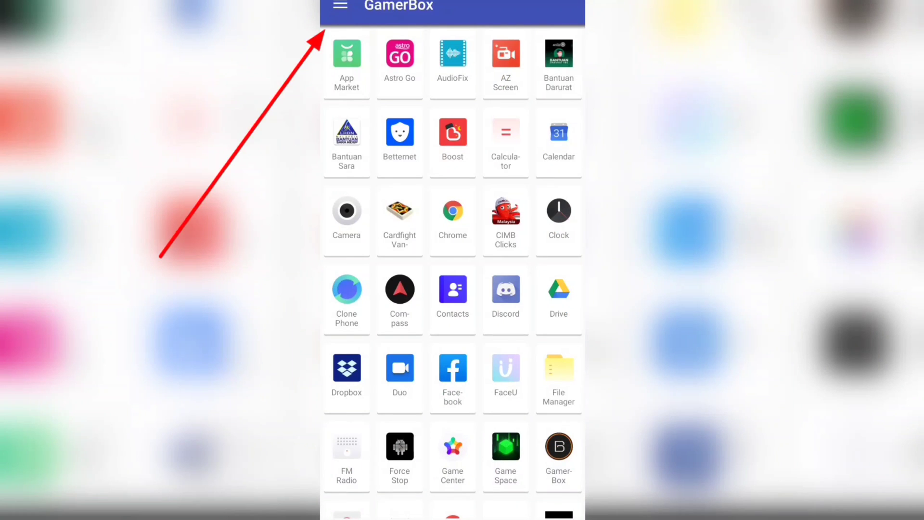
Step: Switch GamerBox Engine to PERFORMANCE mode, then reopen the section list
{"action": "left_click", "coordinate": [340, 7]}
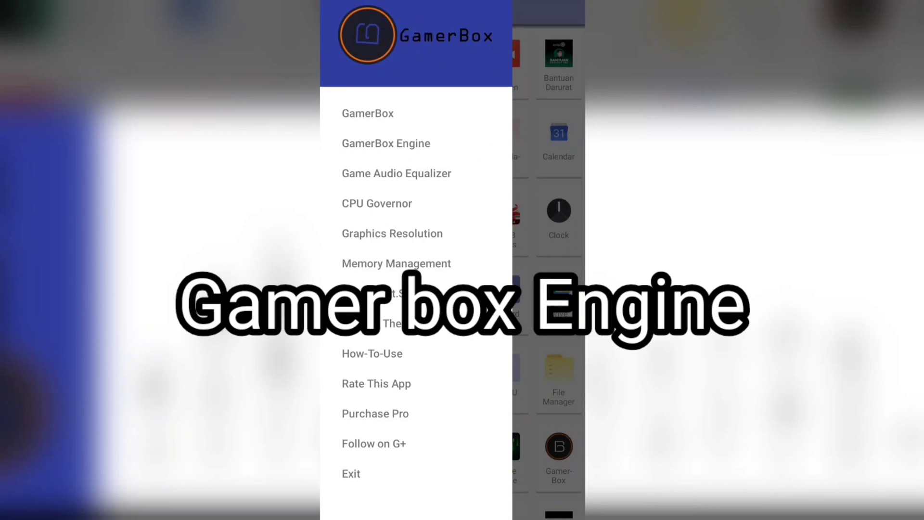
{"action": "left_click", "coordinate": [385, 142]}
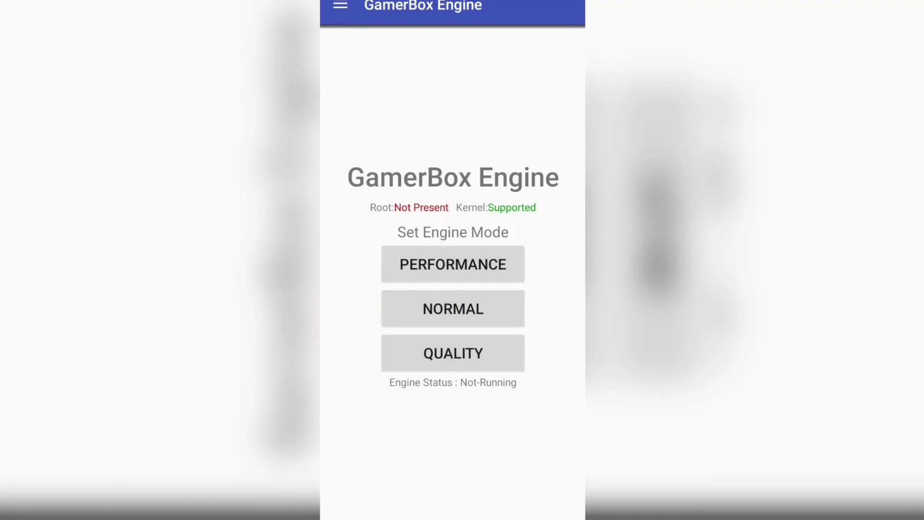
{"action": "left_click", "coordinate": [452, 264]}
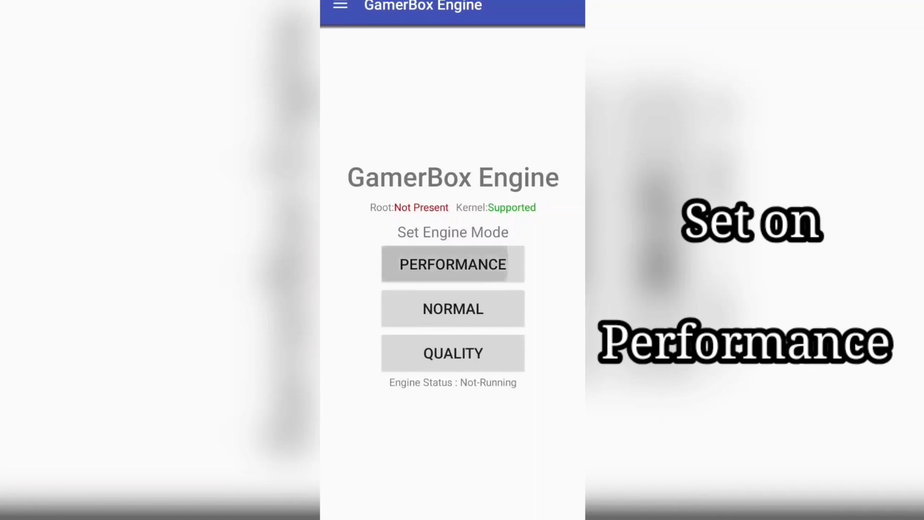
{"action": "left_click", "coordinate": [452, 264]}
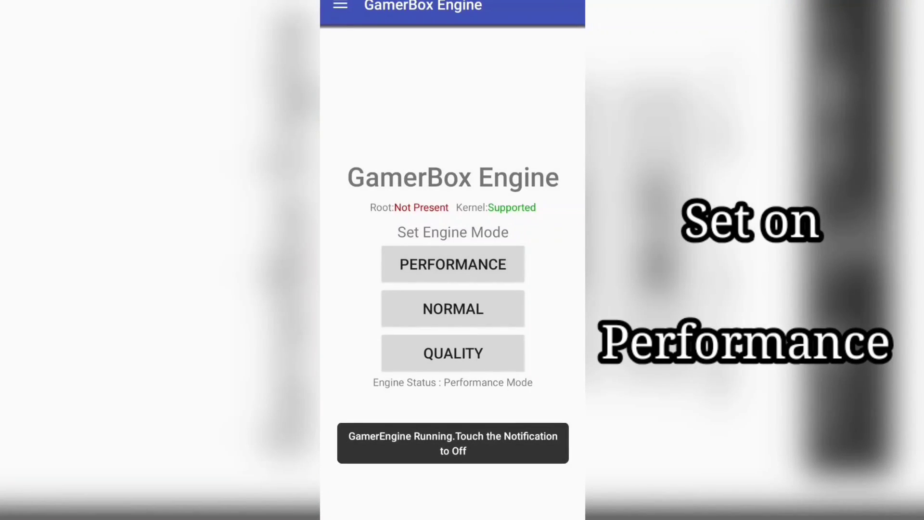
{"action": "left_click", "coordinate": [340, 6]}
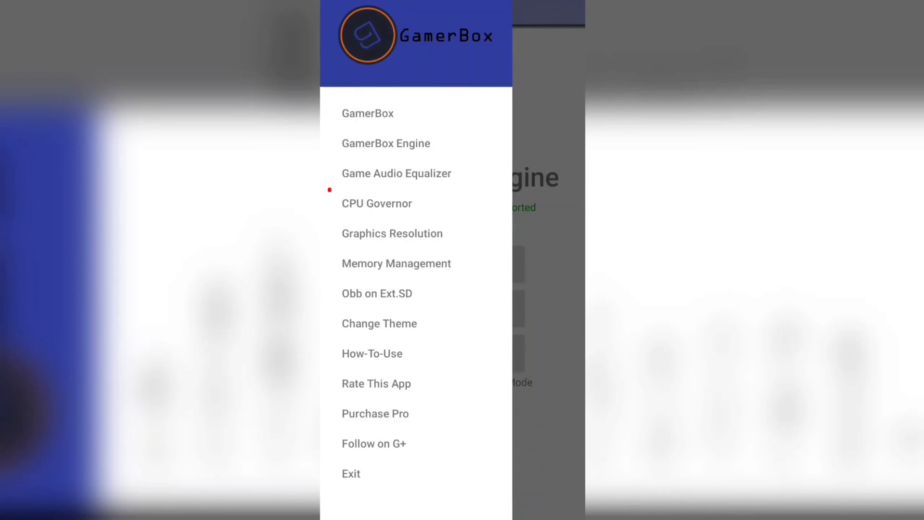
Step: Set the Performance-mode CPU governor to the Performance option
{"action": "left_click", "coordinate": [376, 203]}
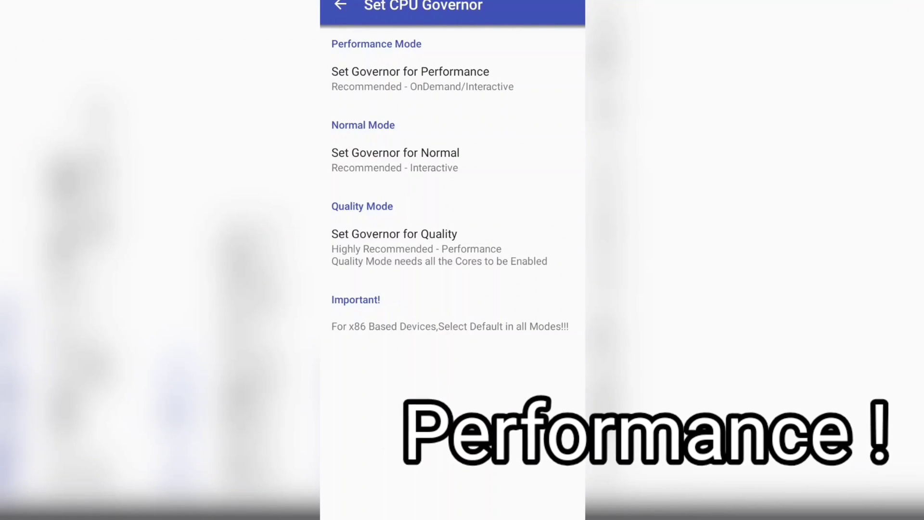
{"action": "left_click", "coordinate": [409, 71]}
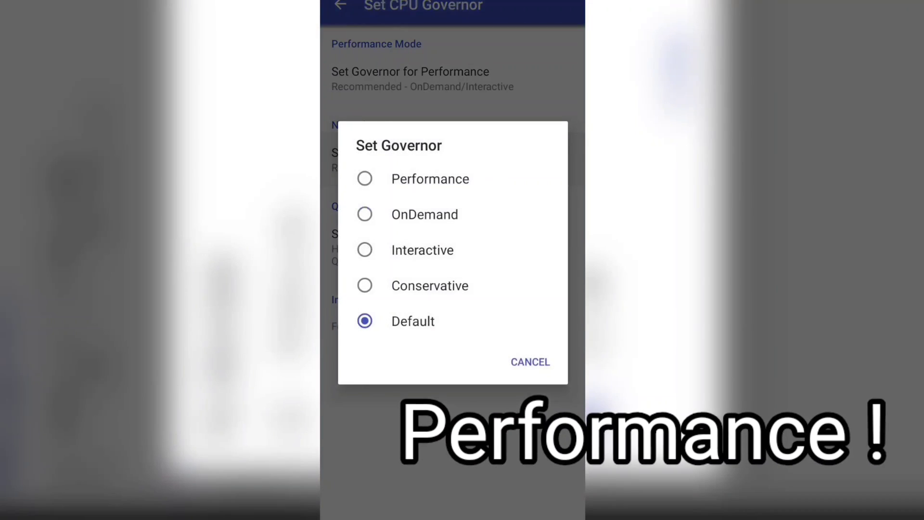
{"action": "left_click", "coordinate": [528, 361]}
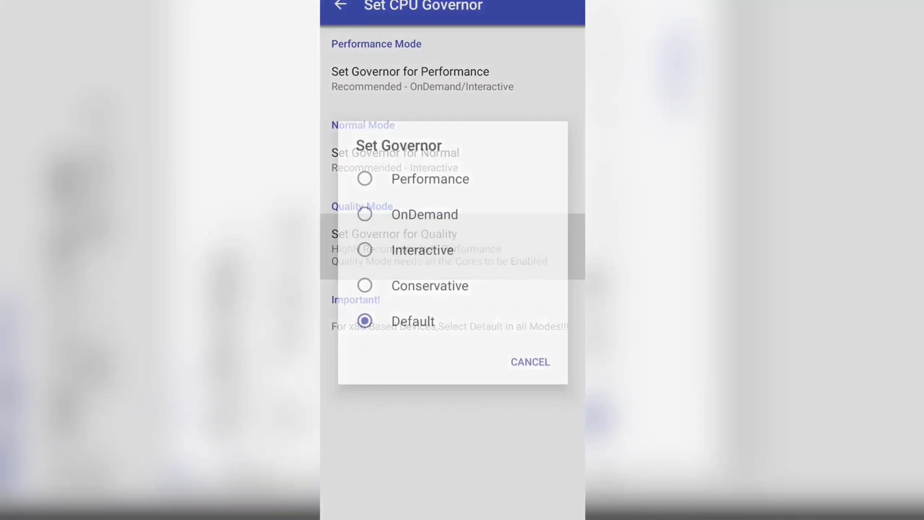
{"action": "left_click", "coordinate": [528, 361]}
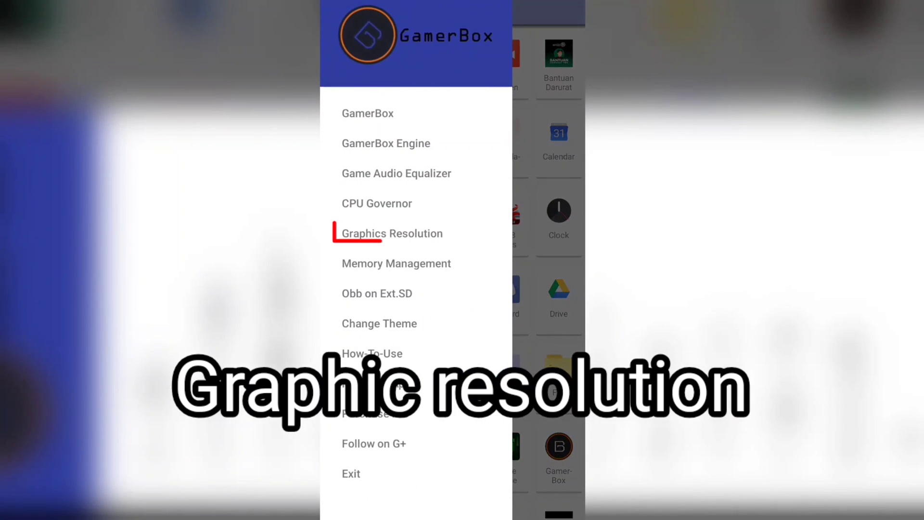
Step: Choose 480p FWVGA (16:9) as the Performance resolution and go back to the main screen
{"action": "left_click", "coordinate": [389, 233]}
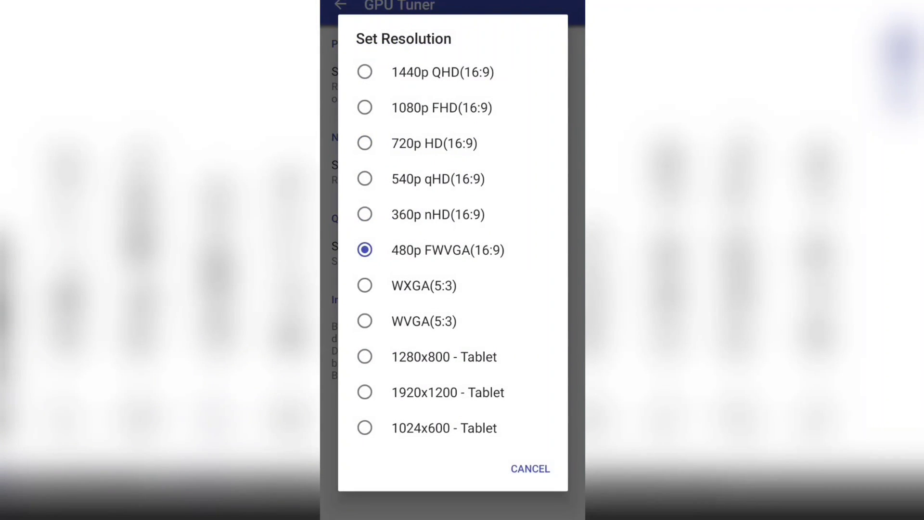
{"action": "left_click", "coordinate": [448, 249]}
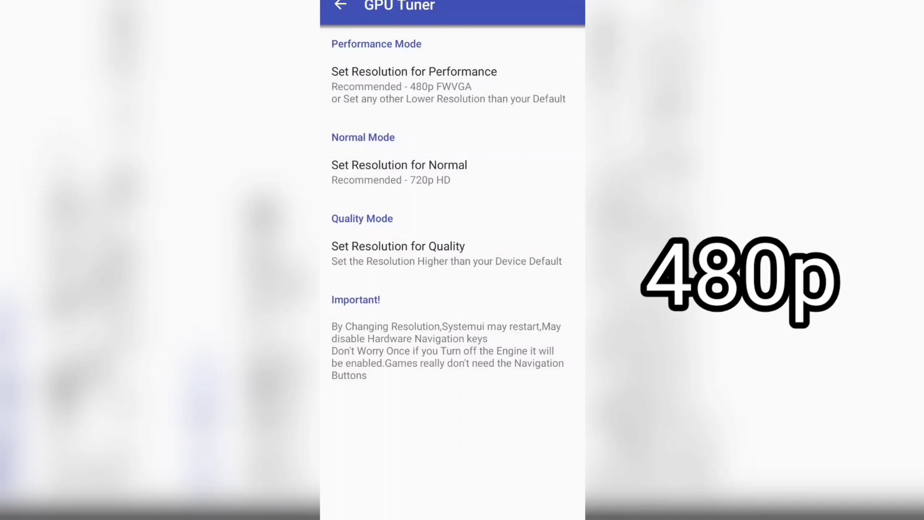
{"action": "left_click", "coordinate": [413, 71]}
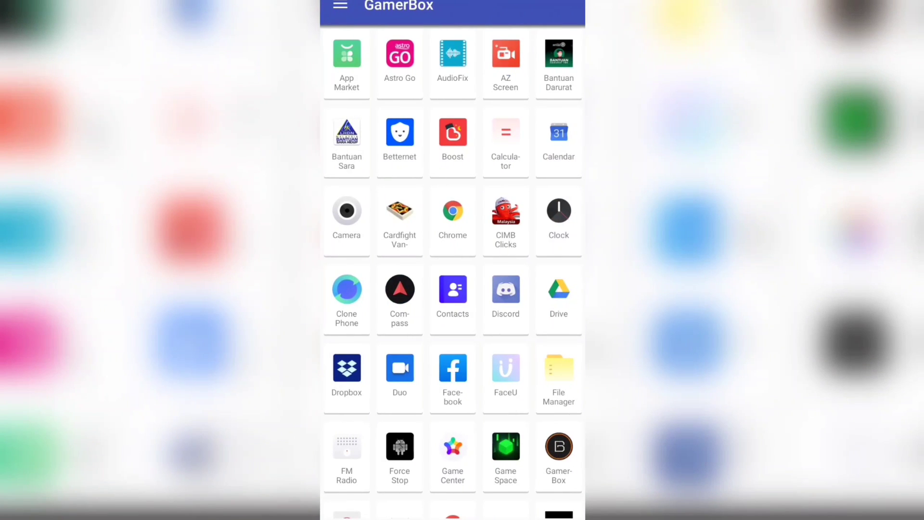
Step: Toggle Enable Swap Memory in the Memory Management settings
{"action": "left_click", "coordinate": [341, 8]}
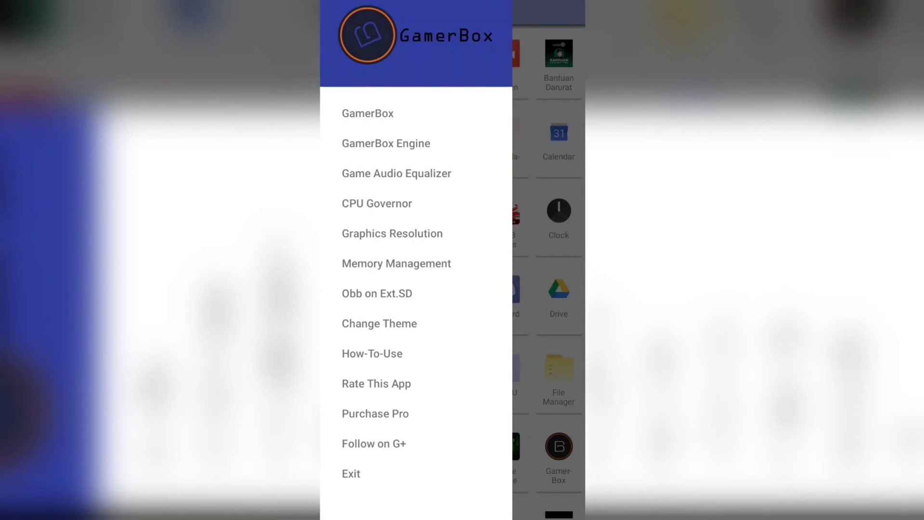
{"action": "left_click", "coordinate": [396, 262]}
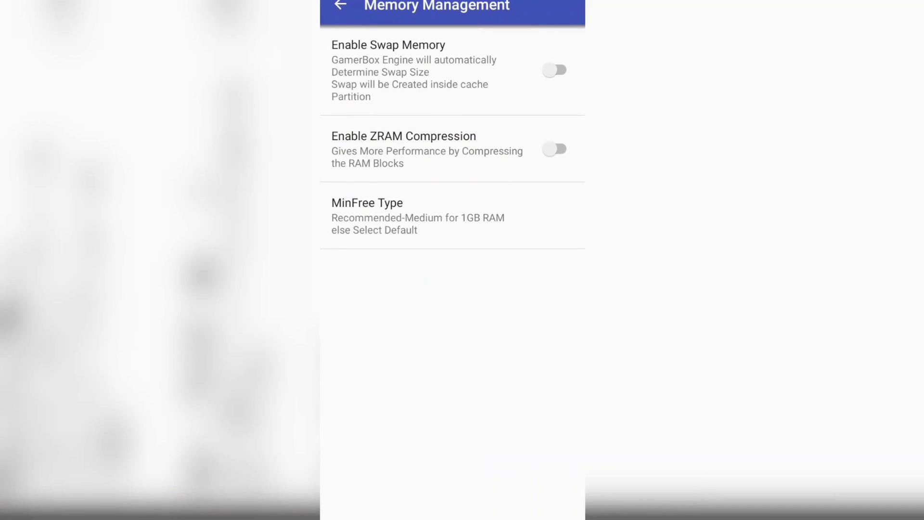
{"action": "left_click", "coordinate": [554, 69]}
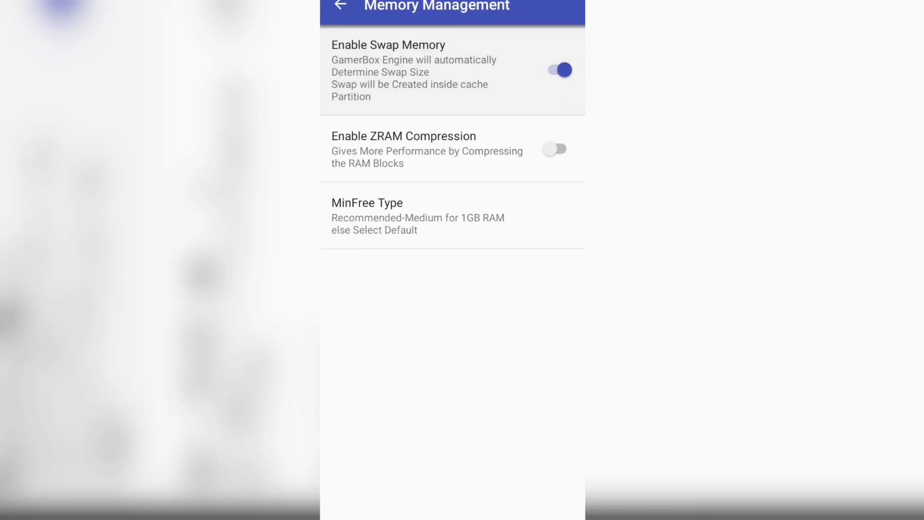
{"action": "left_click", "coordinate": [554, 69]}
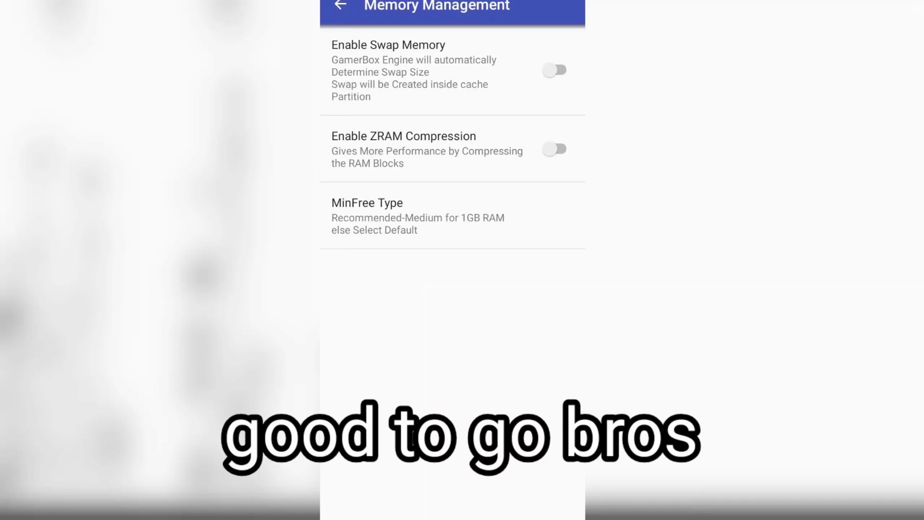
Step: Exit GamerBox to the Android home screen
{"action": "left_click", "coordinate": [338, 5]}
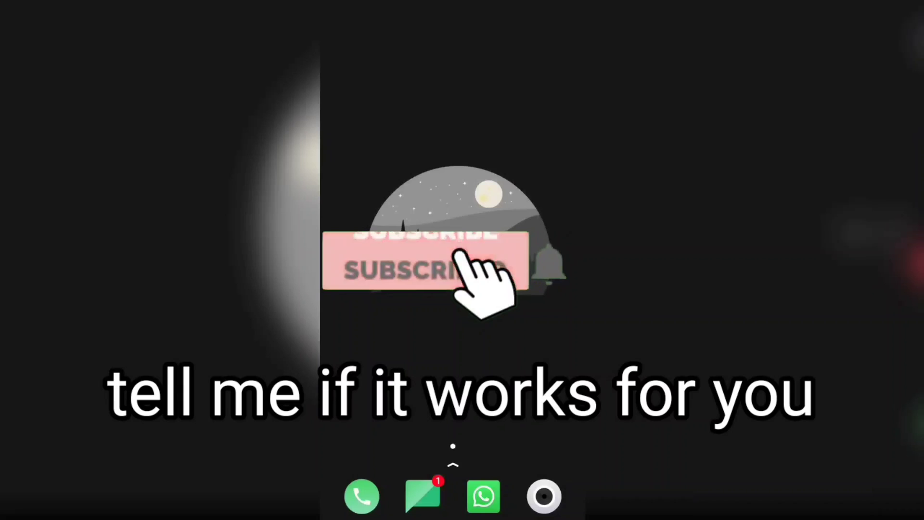
{"action": "left_click", "coordinate": [413, 265]}
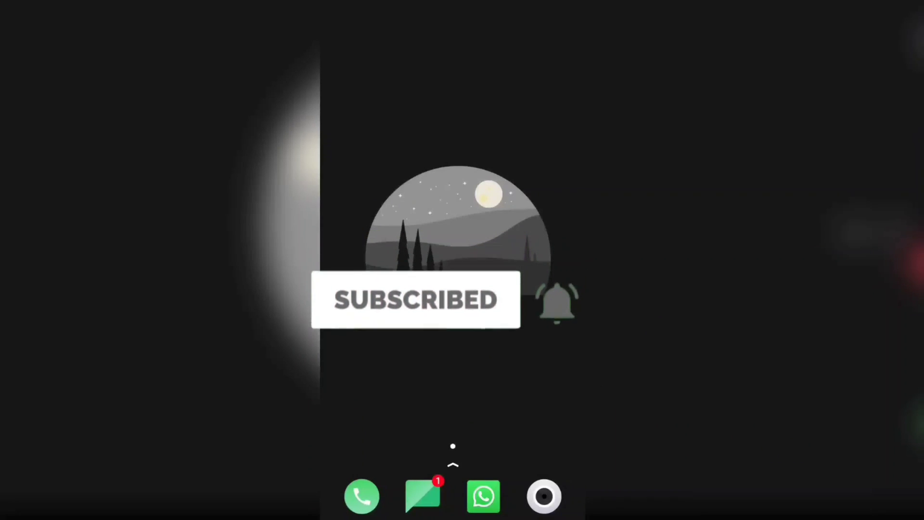